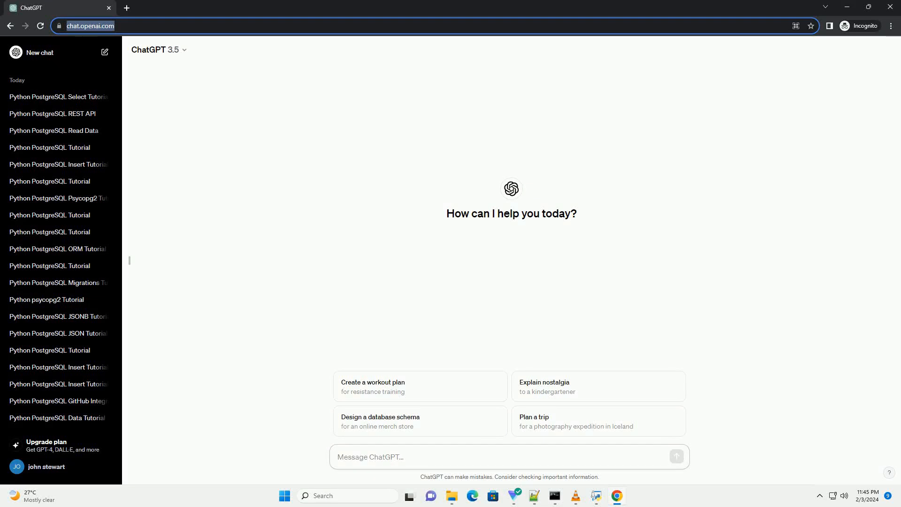
- Send a request for a Python PostgreSQL SELECT-with-WHERE tutorial with code examples
{"action": "left_click", "coordinate": [506, 457]}
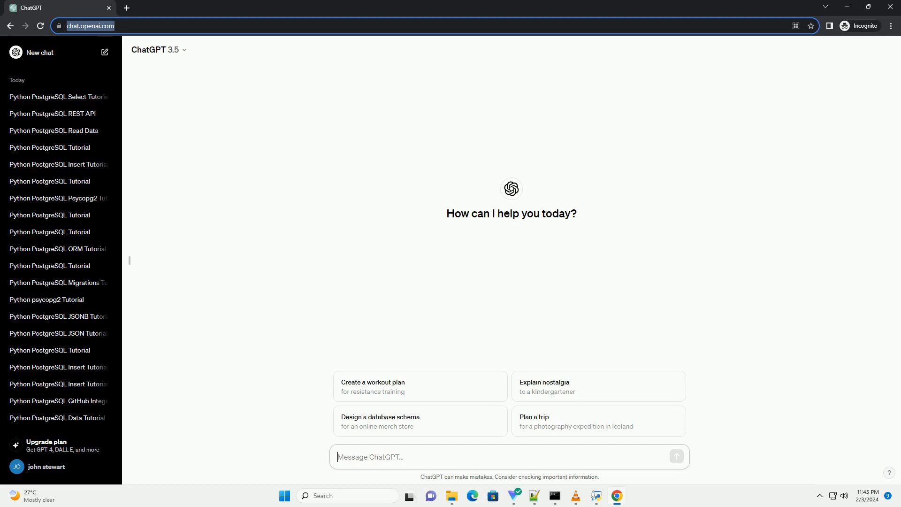
{"action": "left_click", "coordinate": [676, 456]}
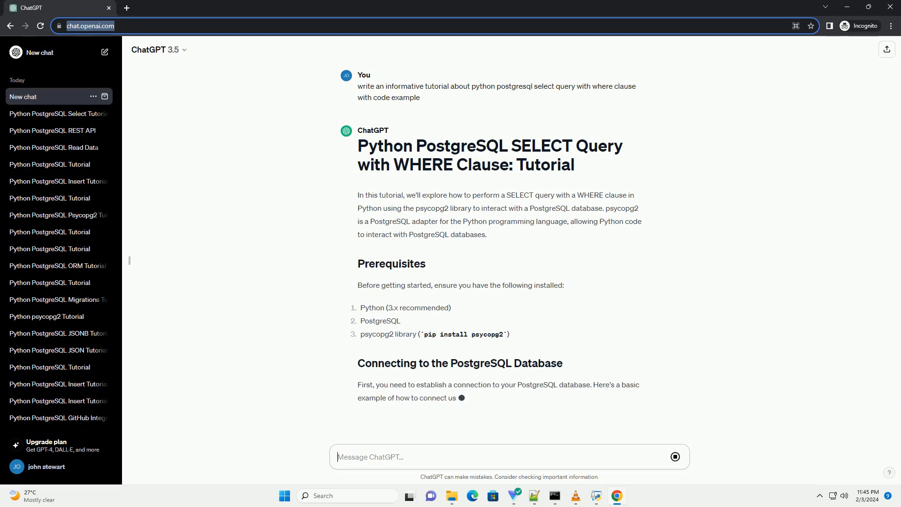
{"action": "scroll", "scroll_direction": "down", "scroll_amount": 3}
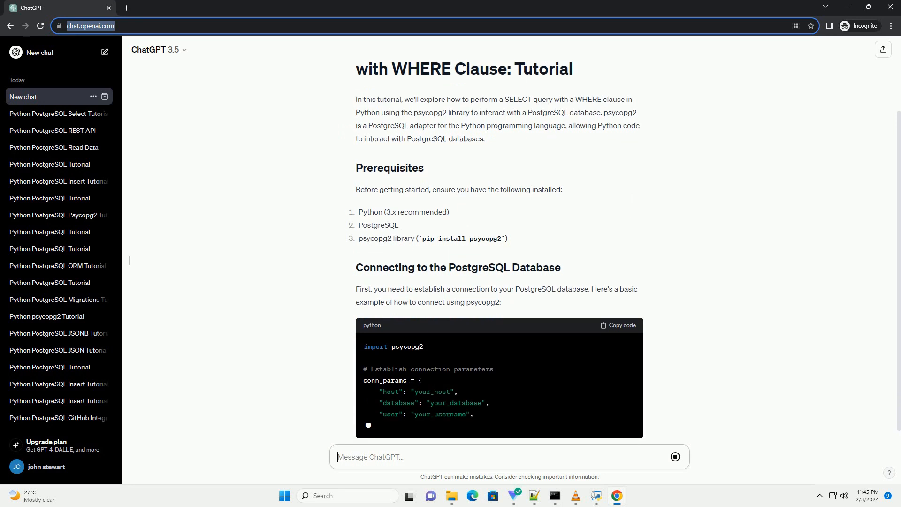
- Scroll through the generating answer's connection code, students query example, and conclusion
{"action": "scroll", "scroll_direction": "down", "scroll_amount": 3}
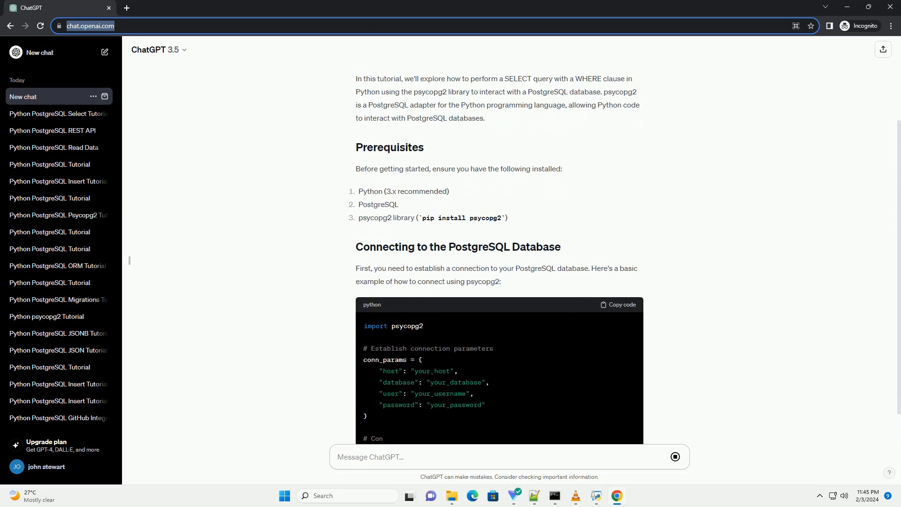
{"action": "scroll", "scroll_direction": "down", "scroll_amount": 3}
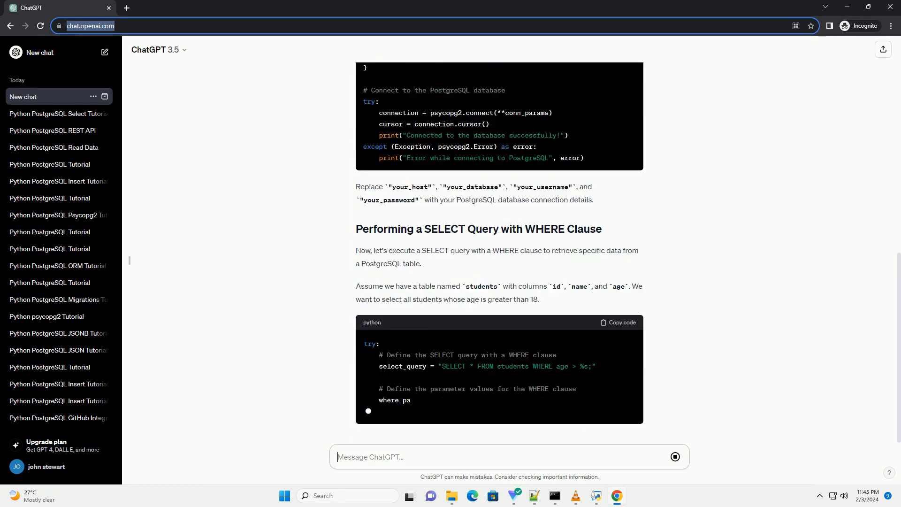
{"action": "scroll", "scroll_direction": "down", "scroll_amount": 3}
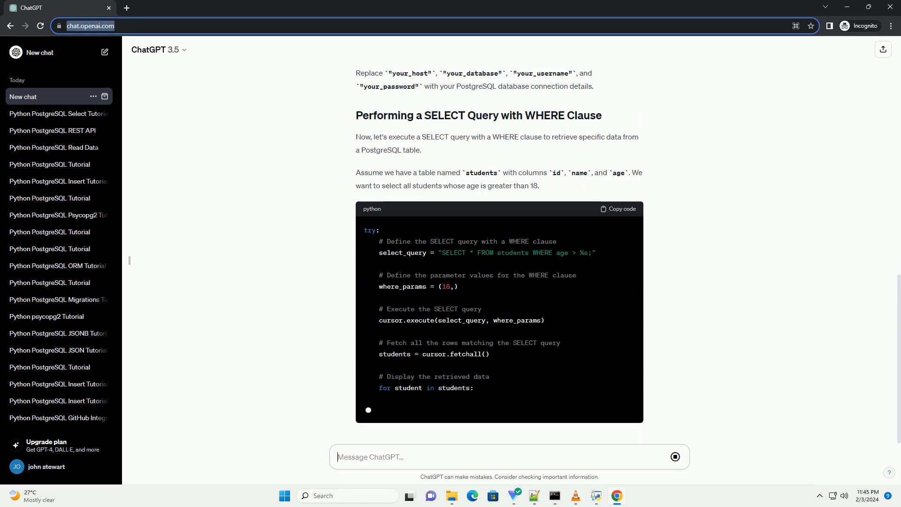
{"action": "scroll", "scroll_direction": "down", "scroll_amount": 3}
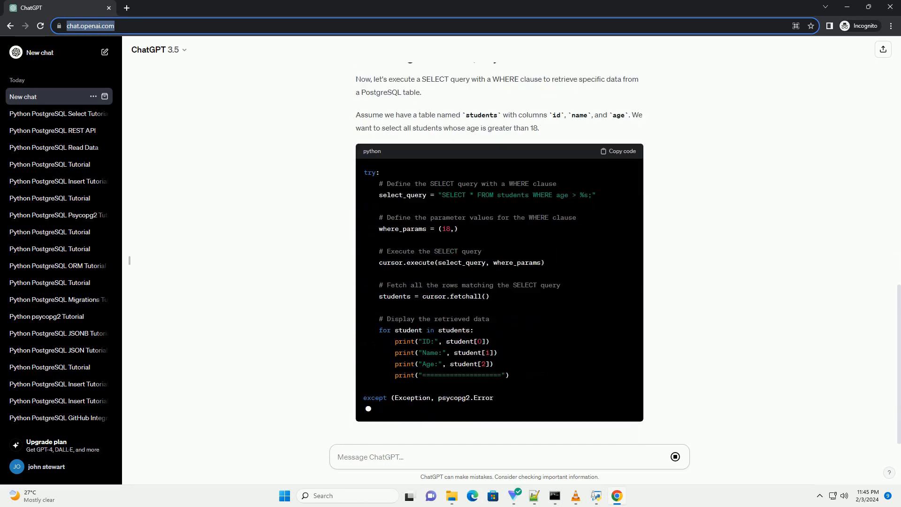
{"action": "scroll", "scroll_direction": "down", "scroll_amount": 3}
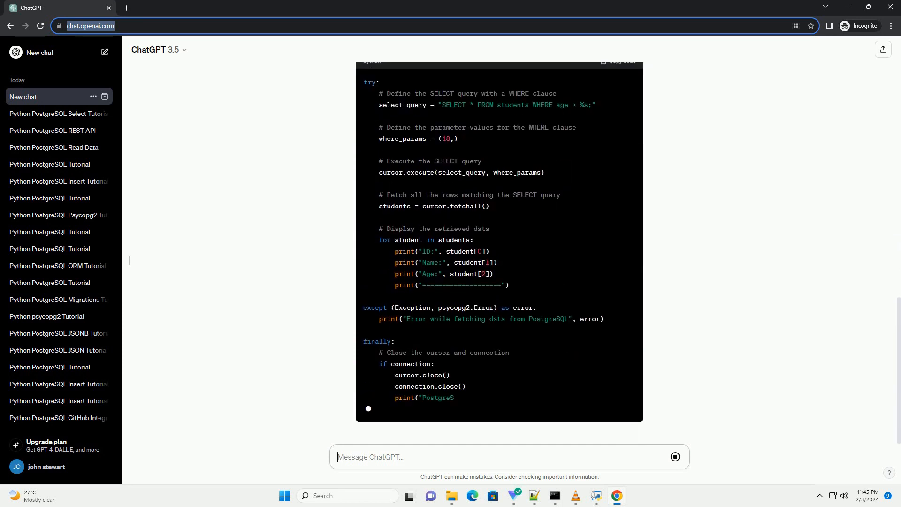
{"action": "scroll", "scroll_direction": "down", "scroll_amount": 3}
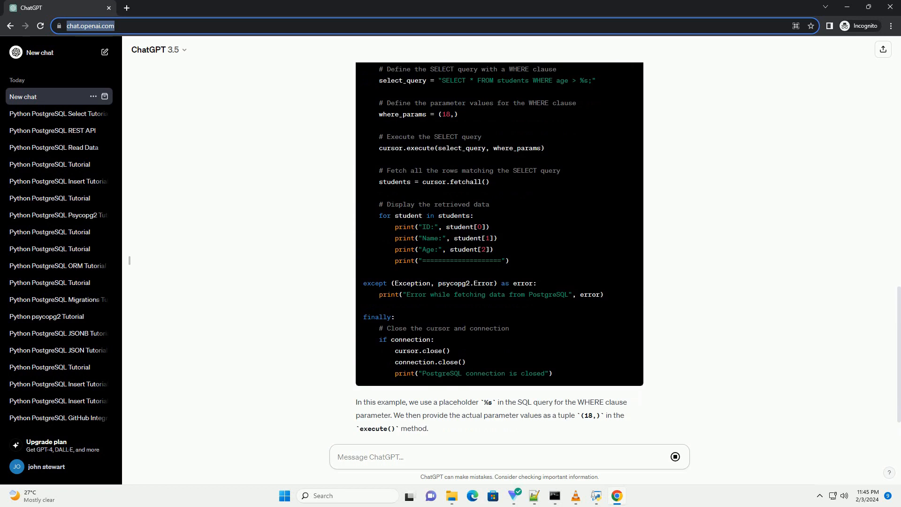
{"action": "scroll", "scroll_direction": "down", "scroll_amount": 3}
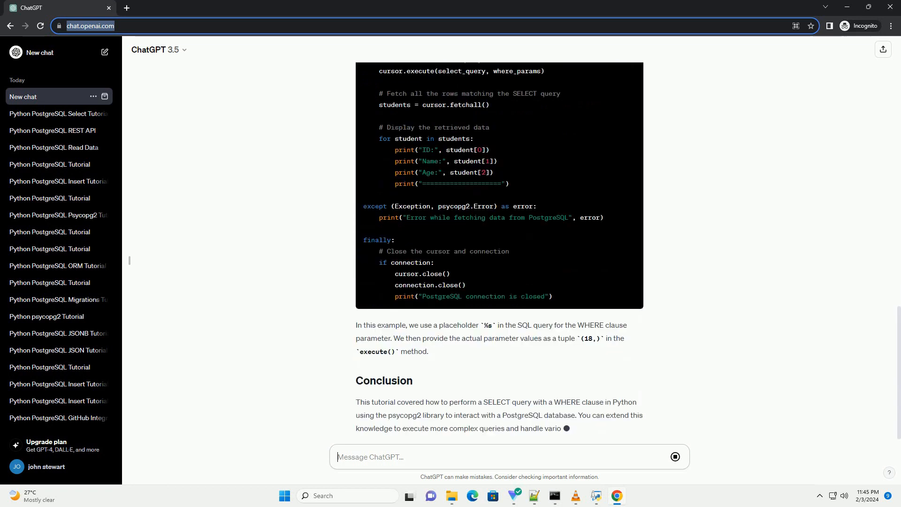
{"action": "scroll", "scroll_direction": "down", "scroll_amount": 3}
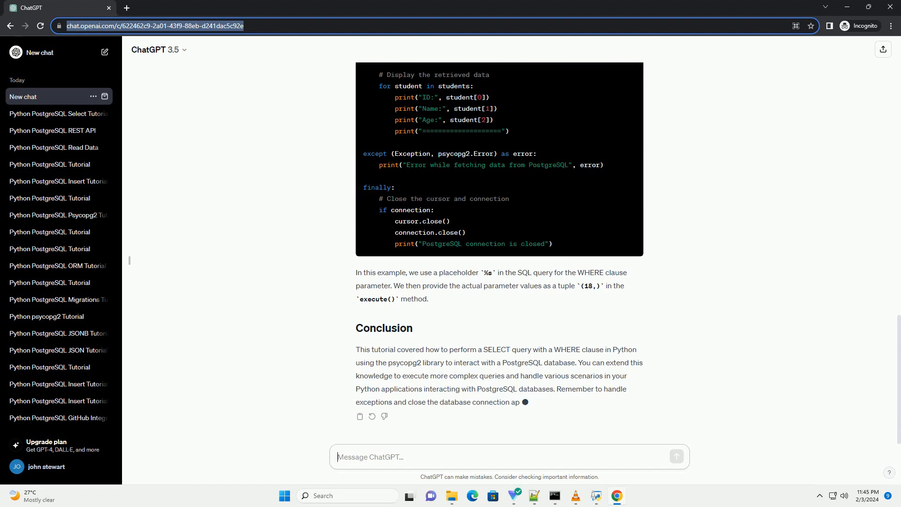
- Wait for the tutorial to finish and the chat to get a PostgreSQL SELECT title
{"action": "scroll", "scroll_direction": "down", "scroll_amount": 3}
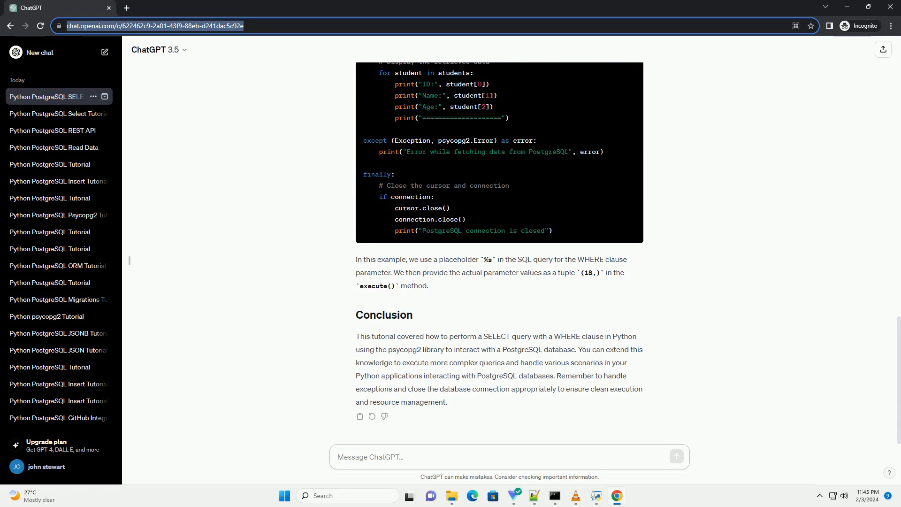
{"action": "left_click", "coordinate": [508, 456]}
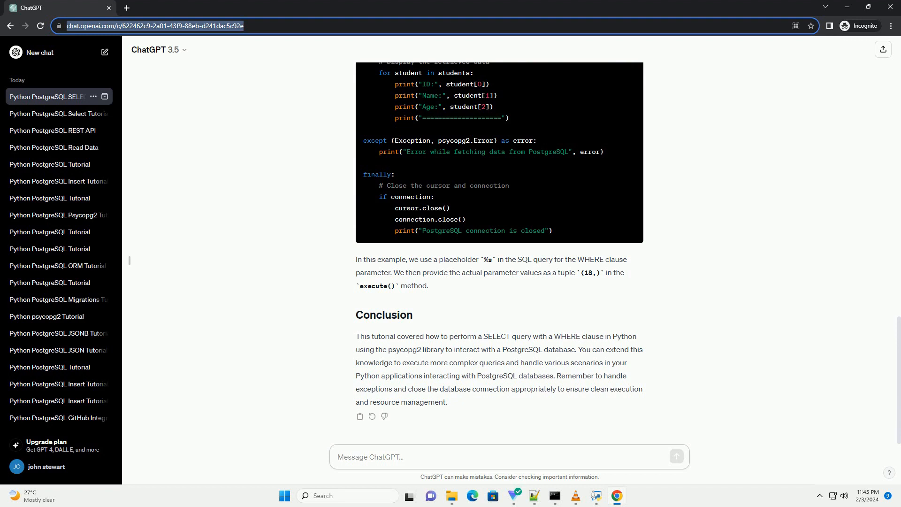
{"action": "left_click", "coordinate": [507, 456]}
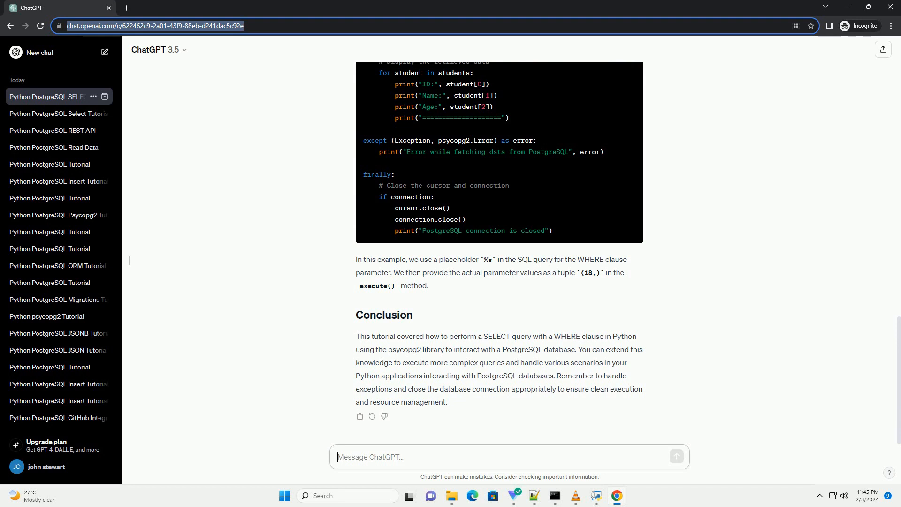